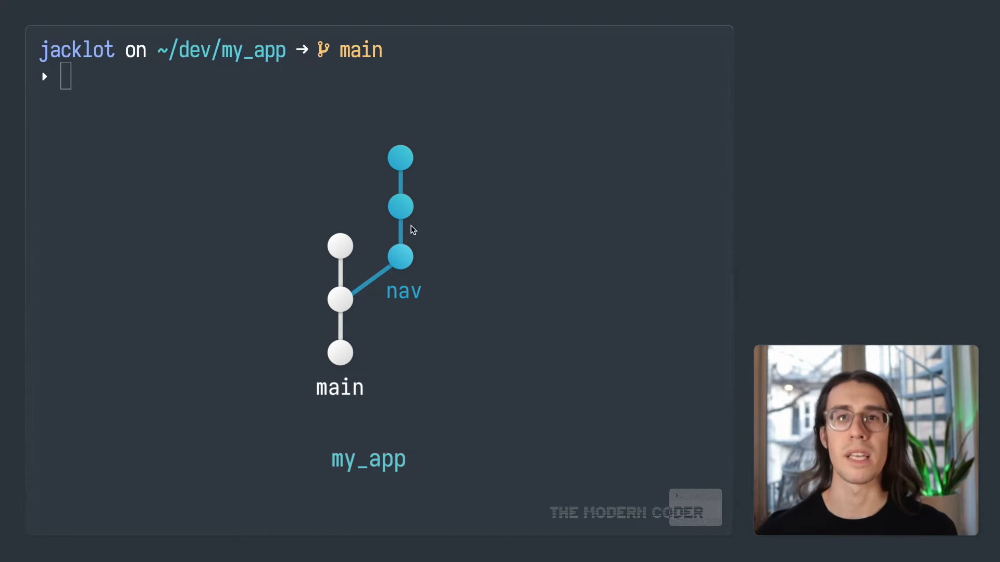
mouse_move(402, 306)
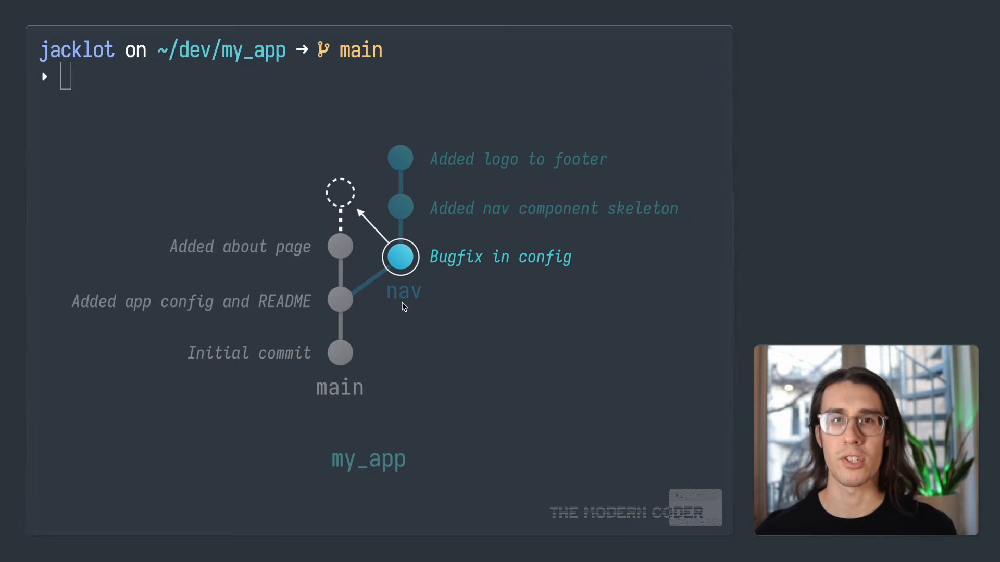
mouse_move(444, 340)
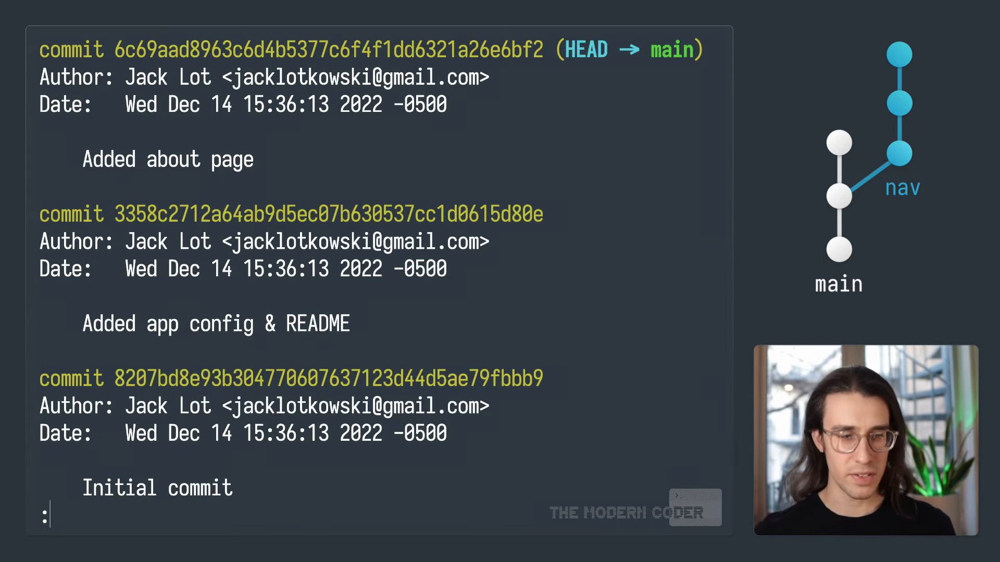
- Exit the log pager, list nav's commits one-line, and confirm main's working tree is clean
key(q)
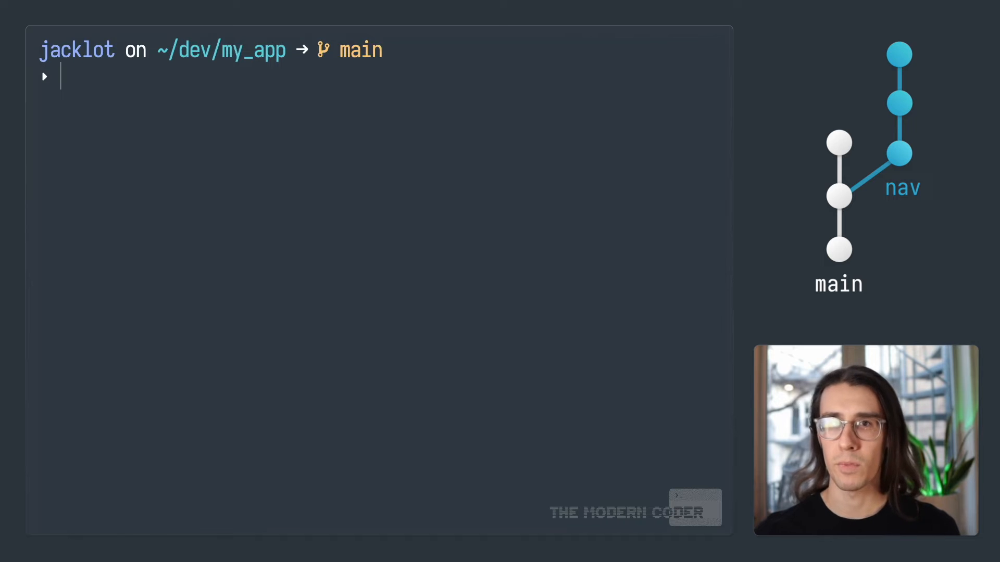
text(git log nav)
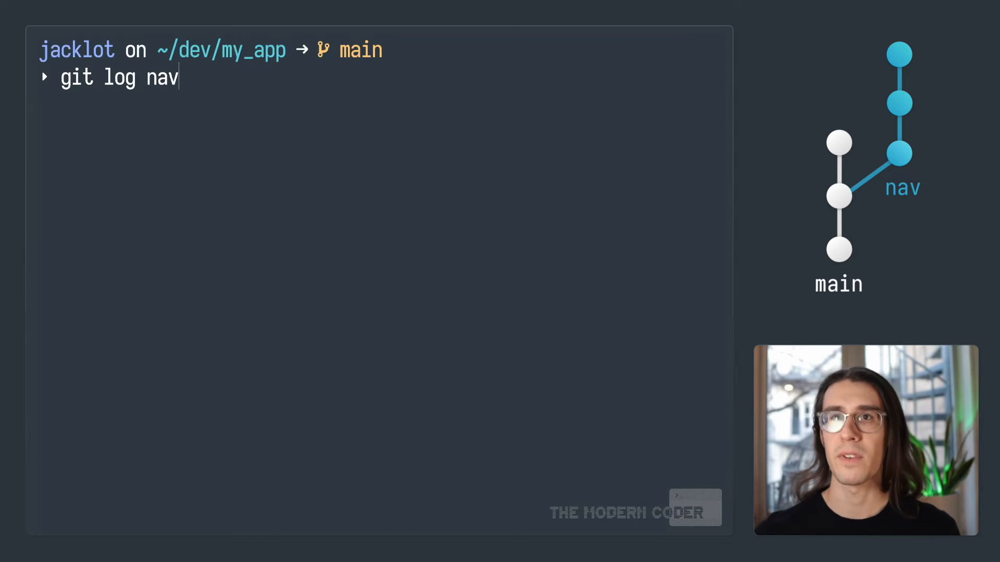
text(--oneline)
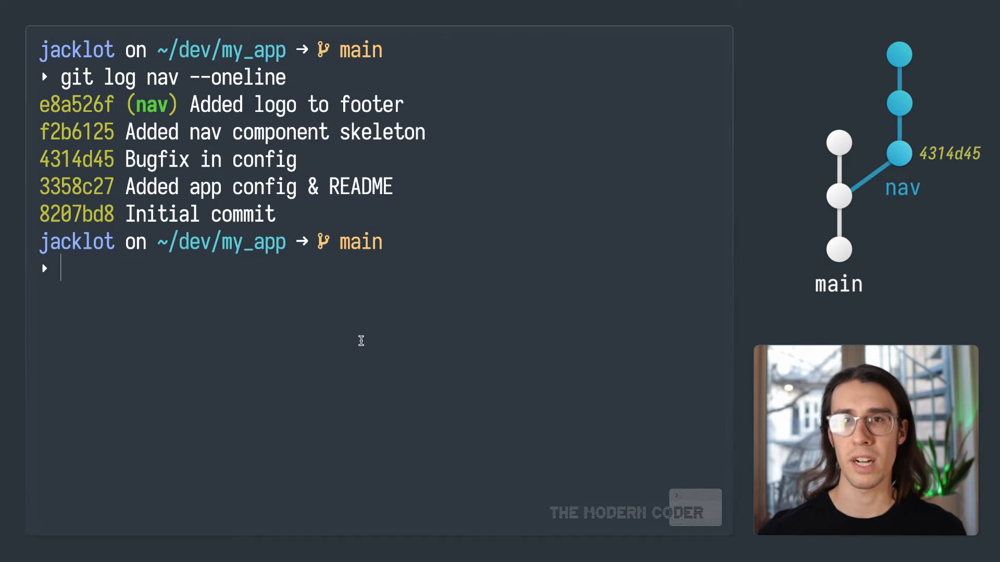
text(git)
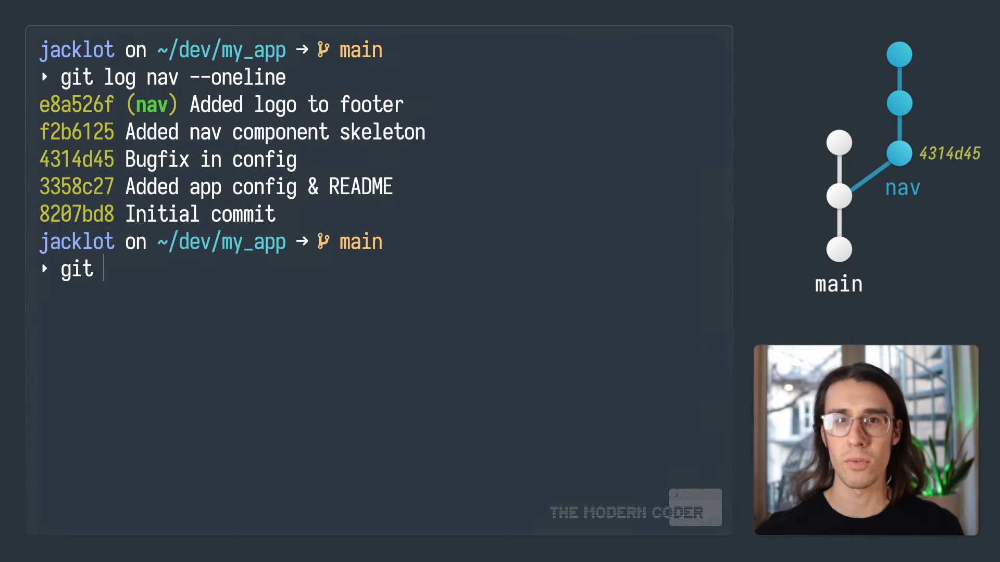
text(status)
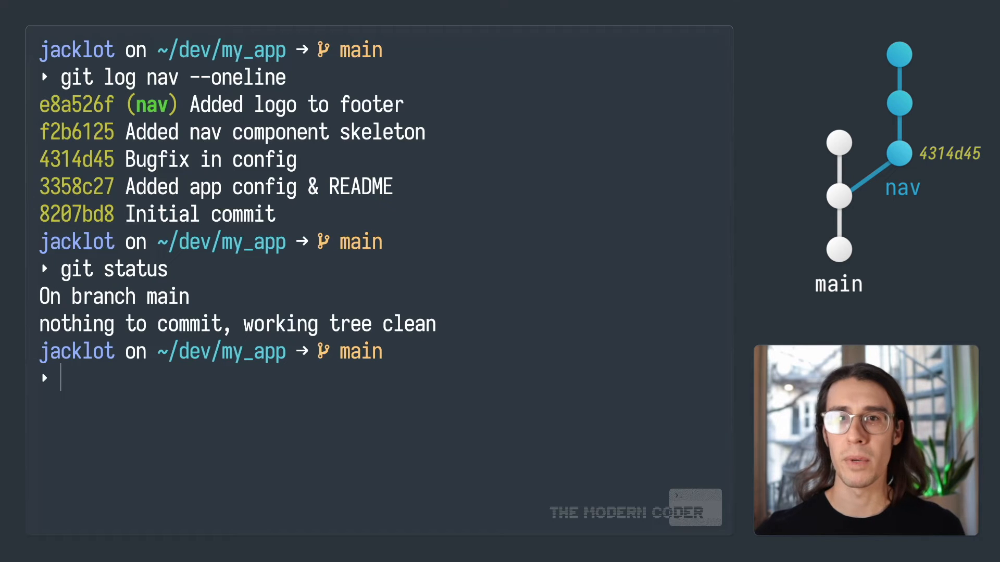
text(git c)
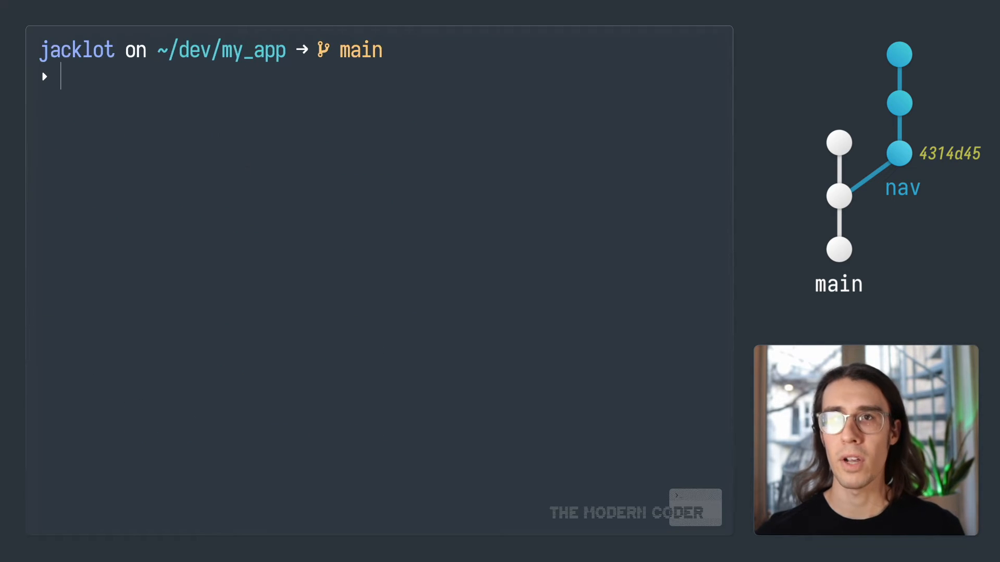
- Cherry-pick bugfix commit 4314d45 onto main and check the compact log
text(git cherry)
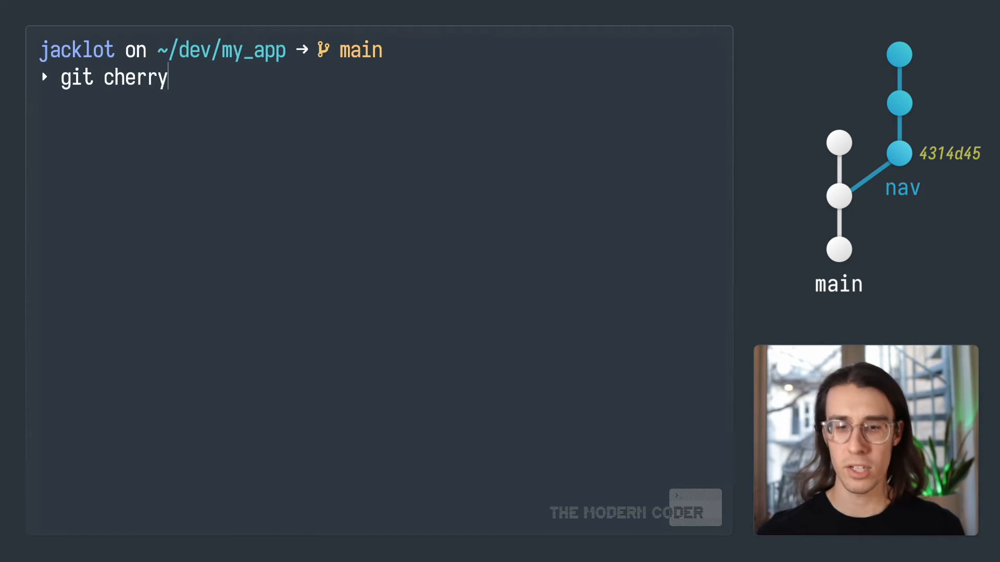
text(-pick)
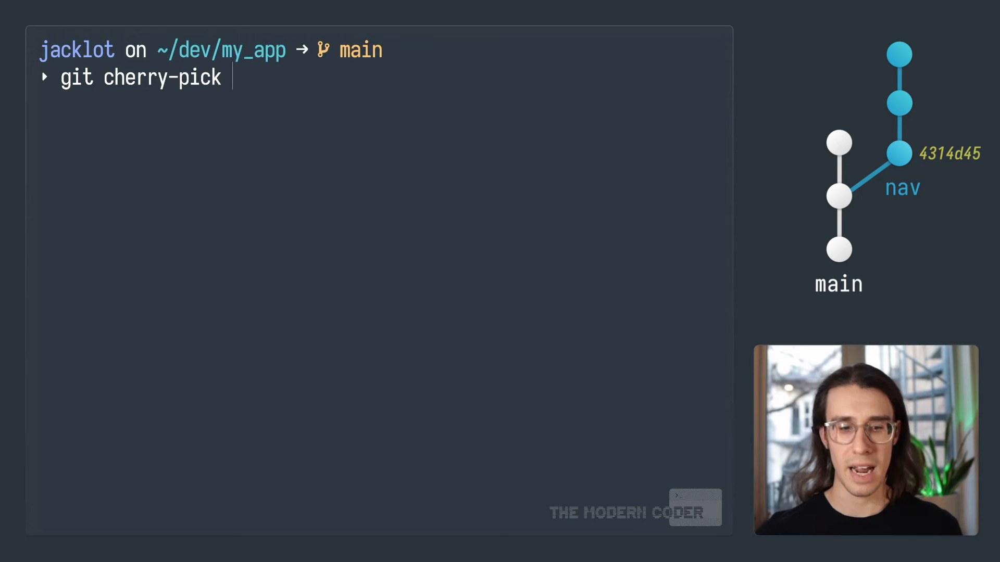
text(4314d45)
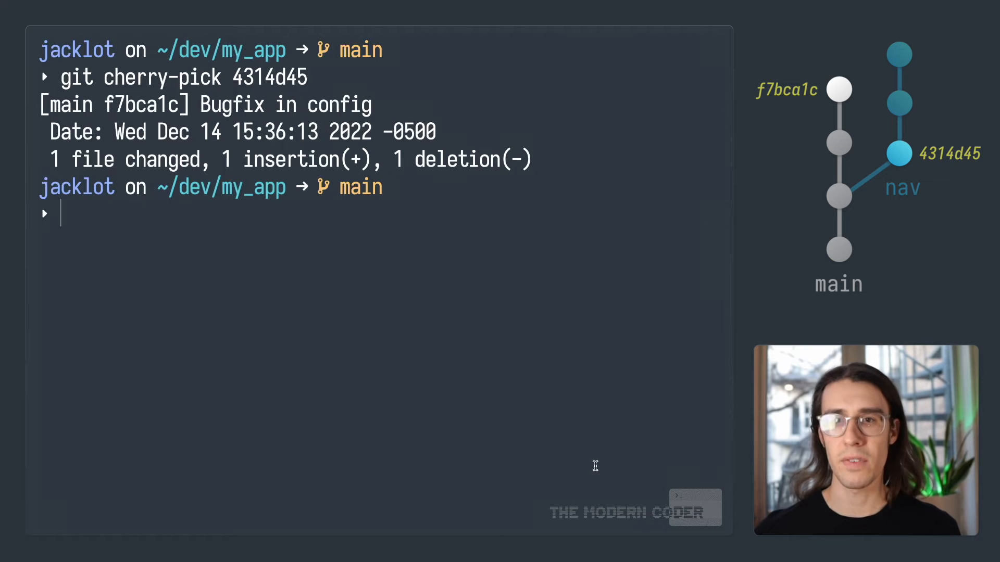
text(git log --o)
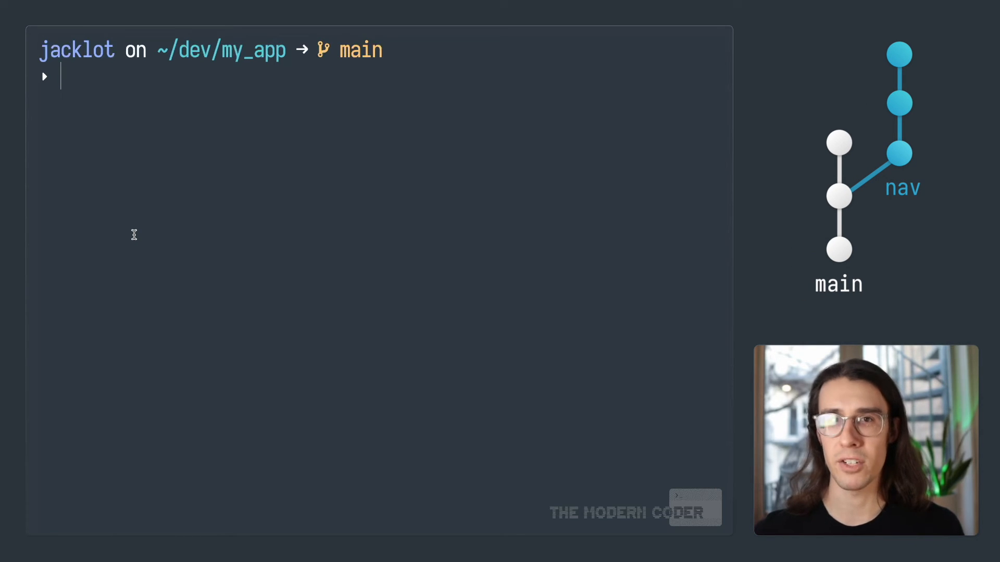
- List nav's log again, copy the logo commit's hash, and begin a git cherry-pick
text(git)
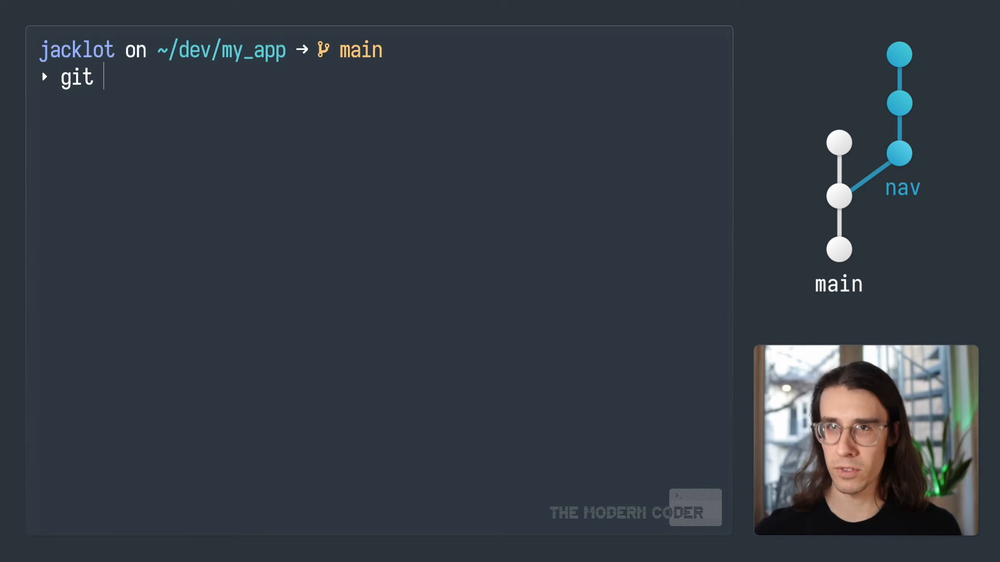
text(log nav --oneline)
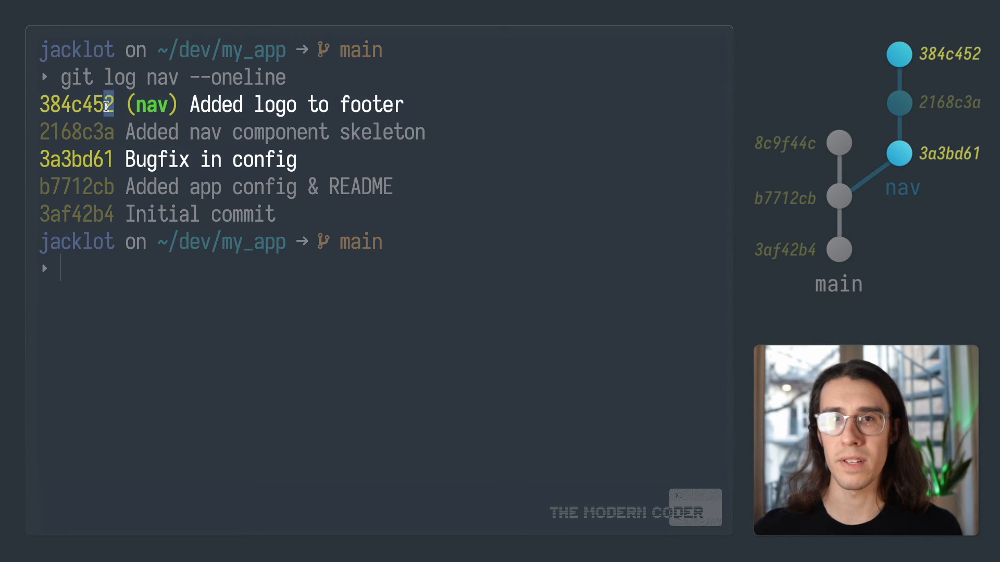
double_click(77, 104)
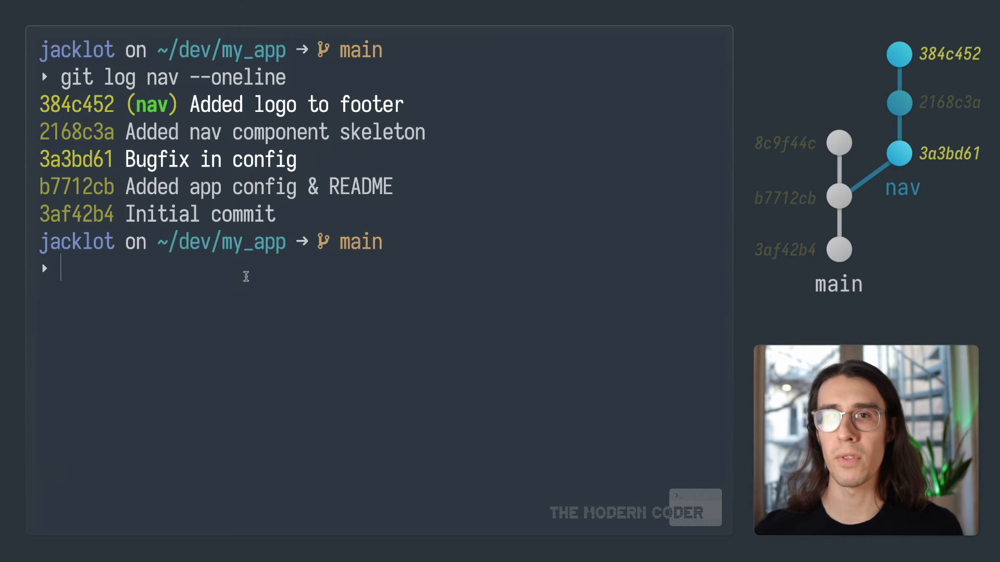
text(git)
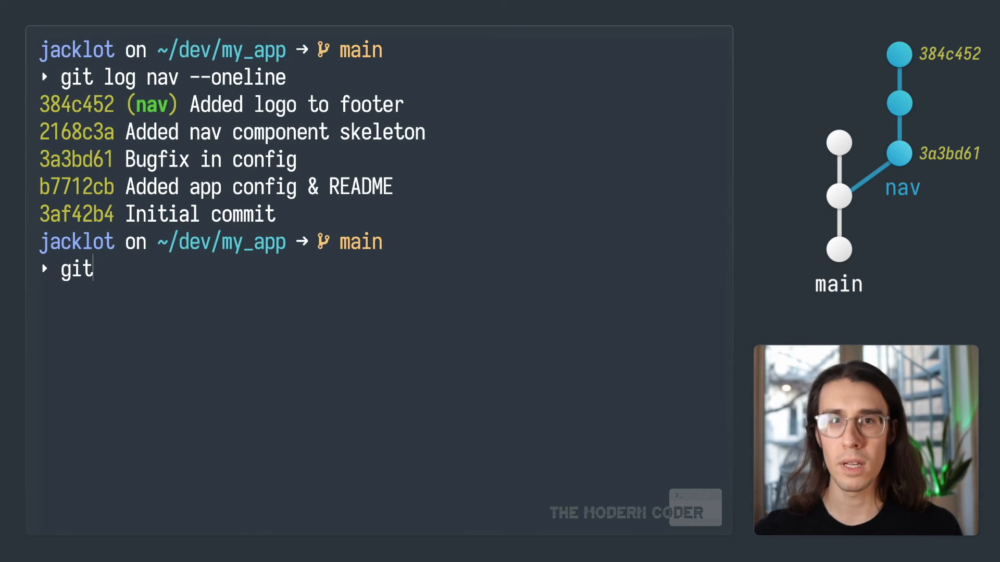
text(cherry-pi)
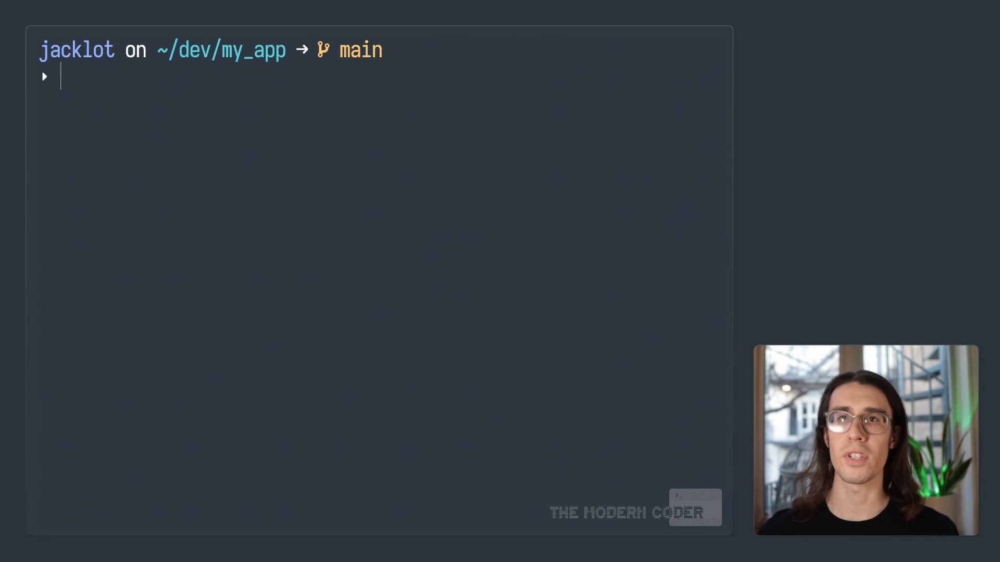
text(git che)
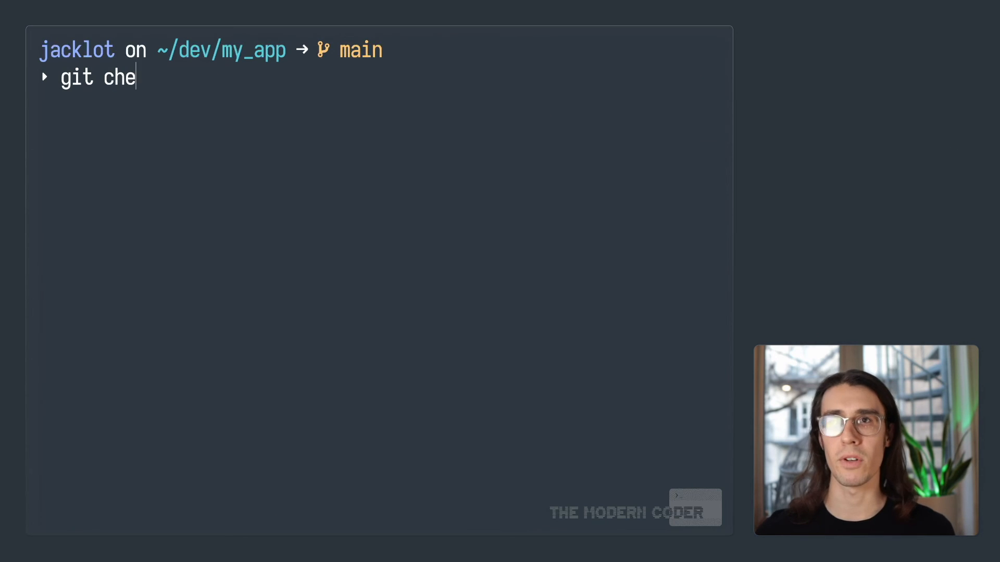